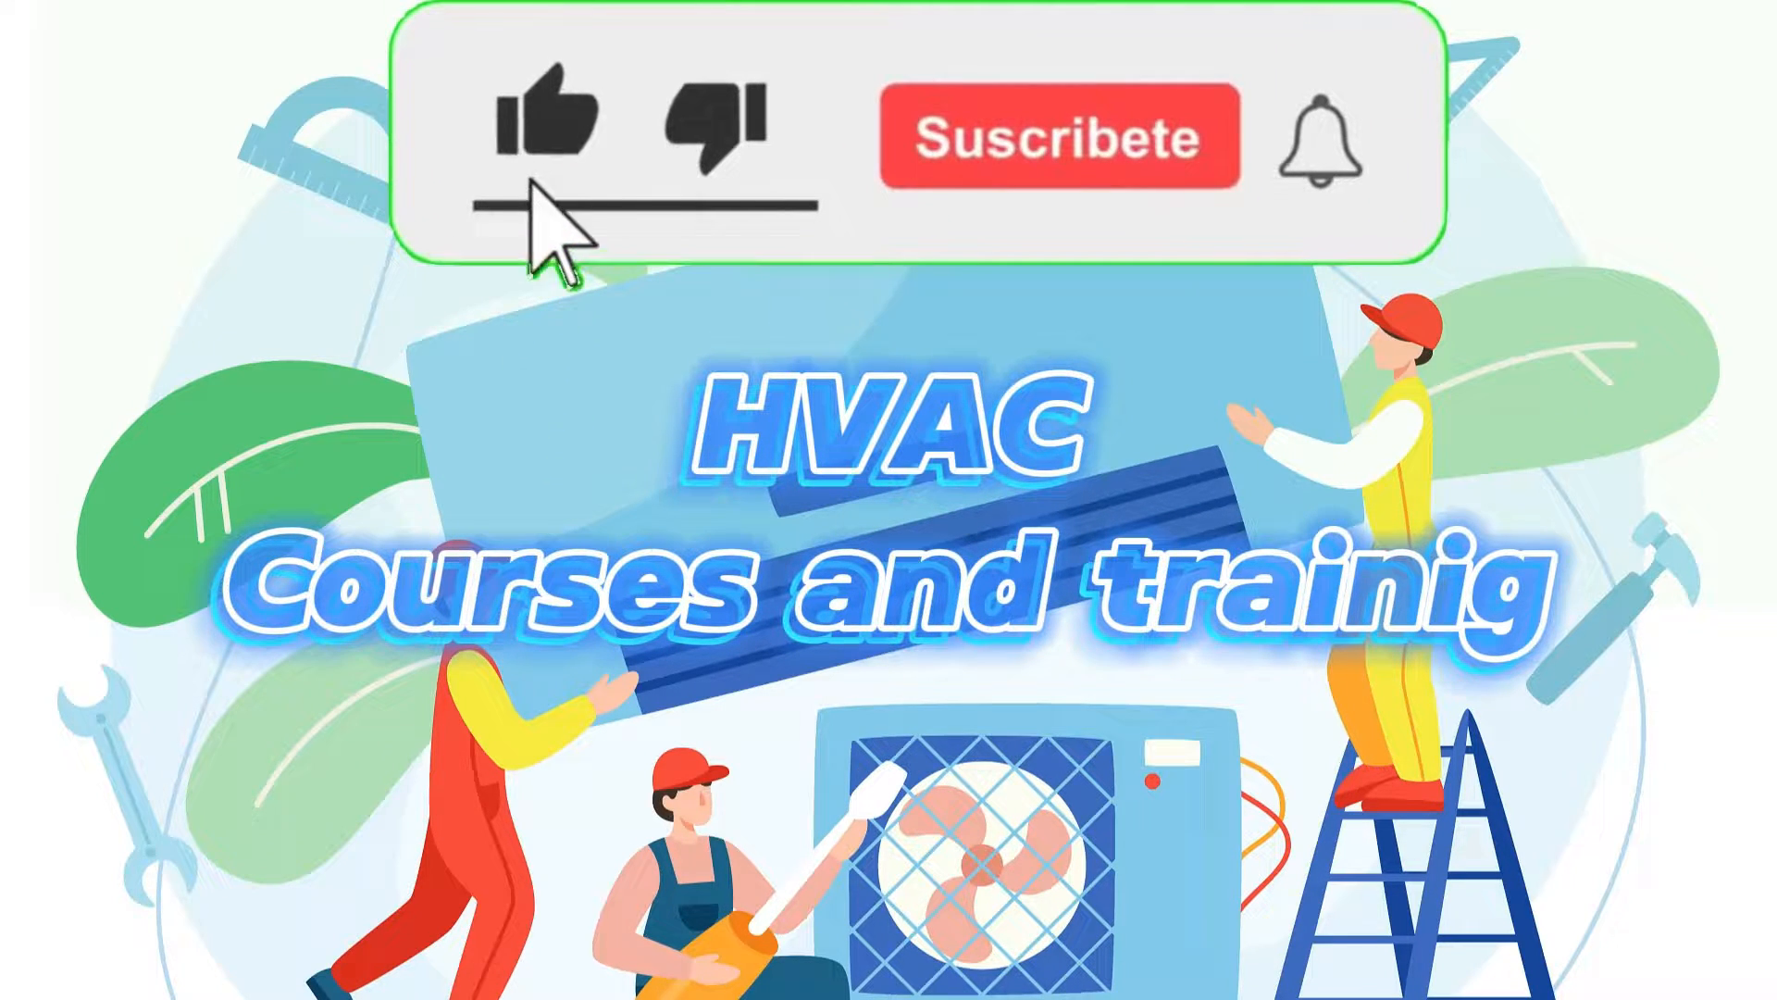
{"action": "left_click", "coordinate": [1057, 139]}
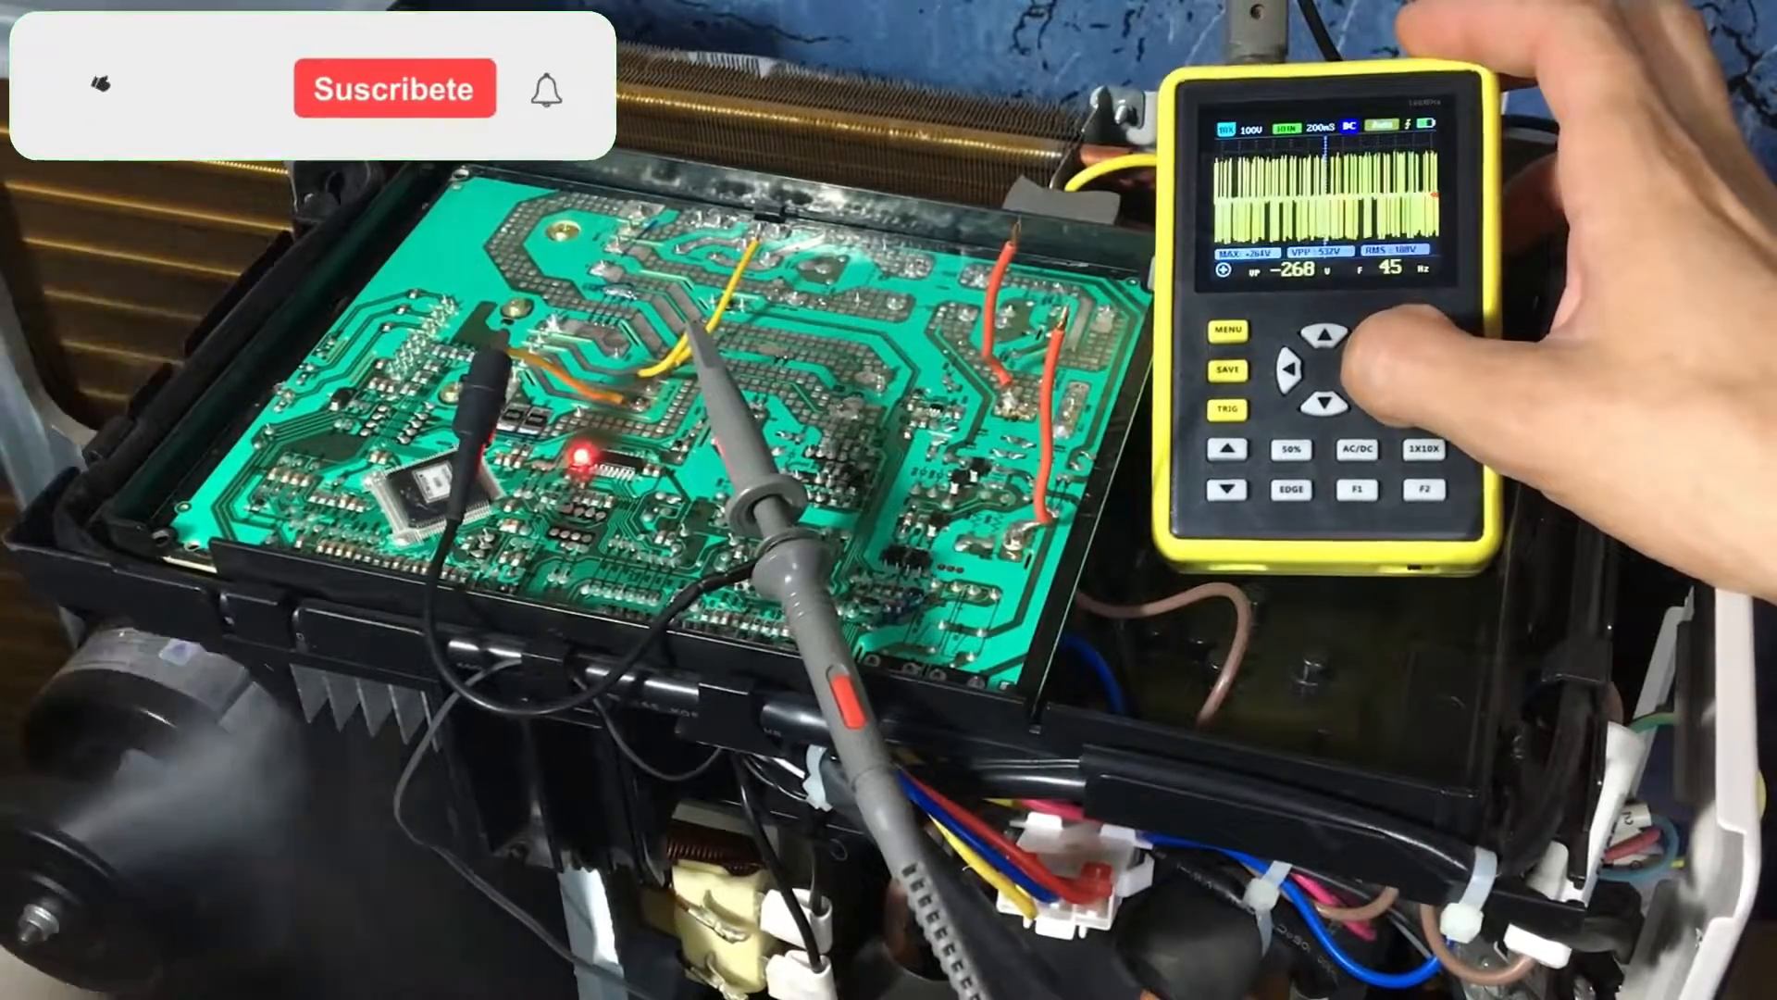
{"action": "left_click", "coordinate": [95, 83]}
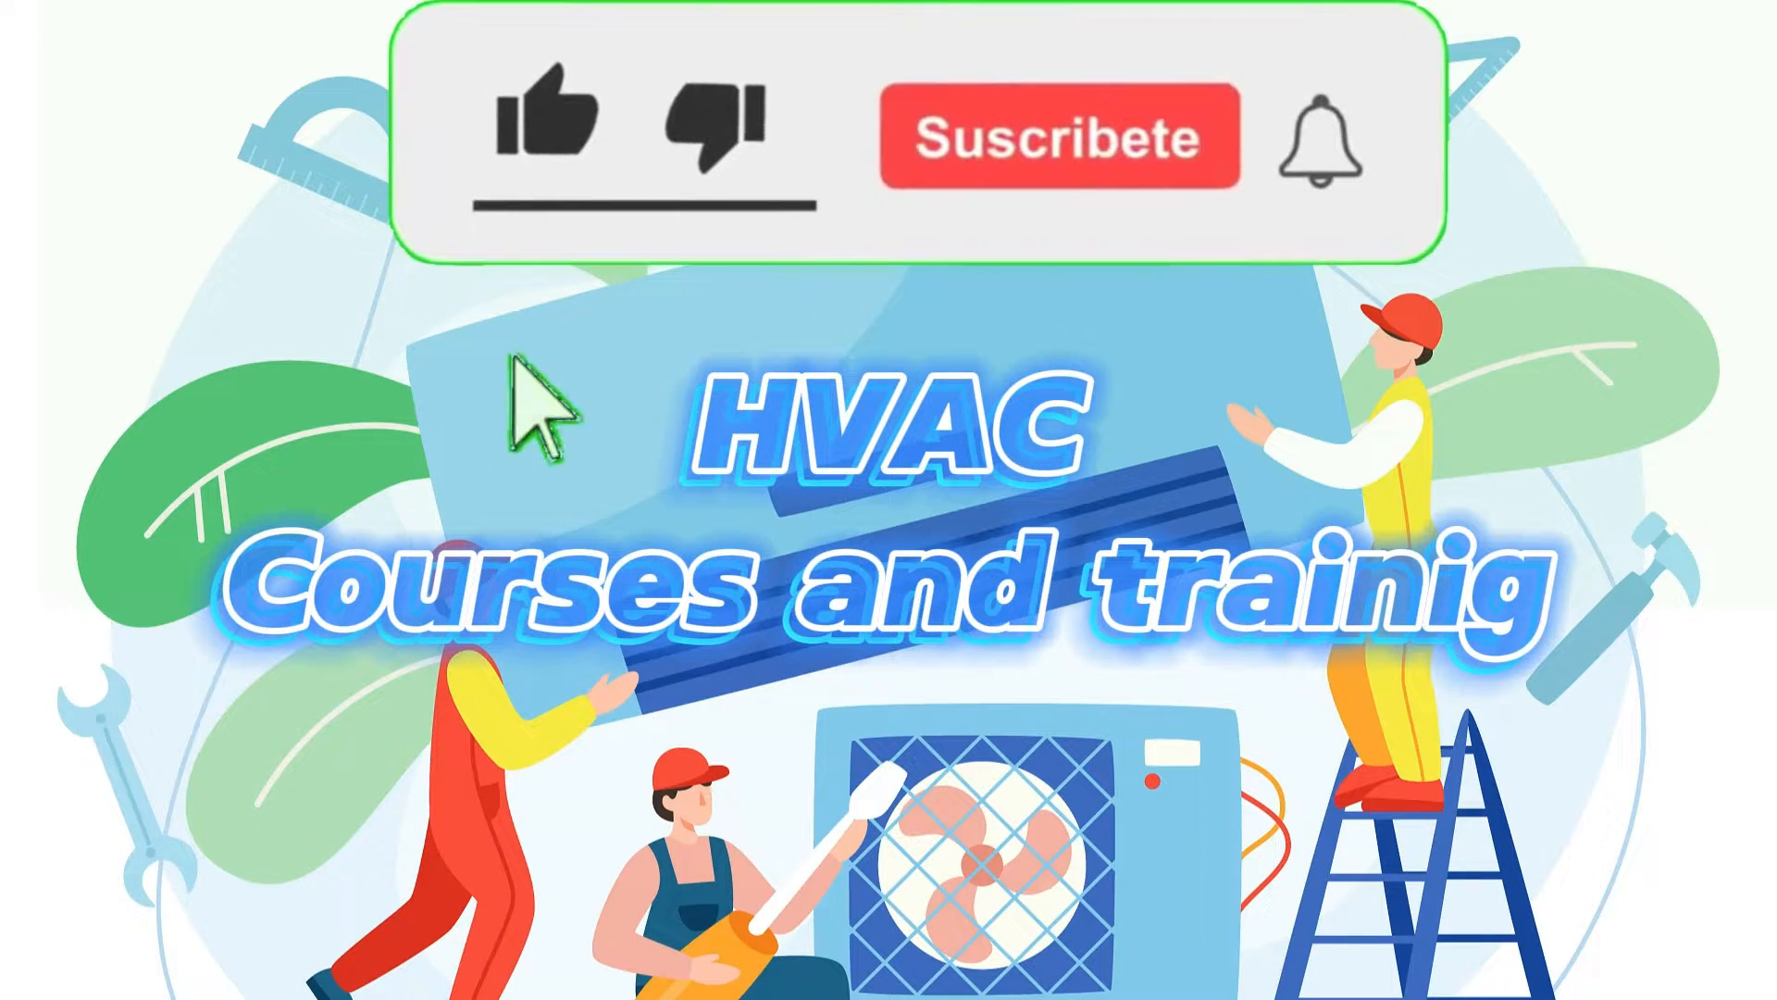
{"action": "left_click", "coordinate": [551, 118]}
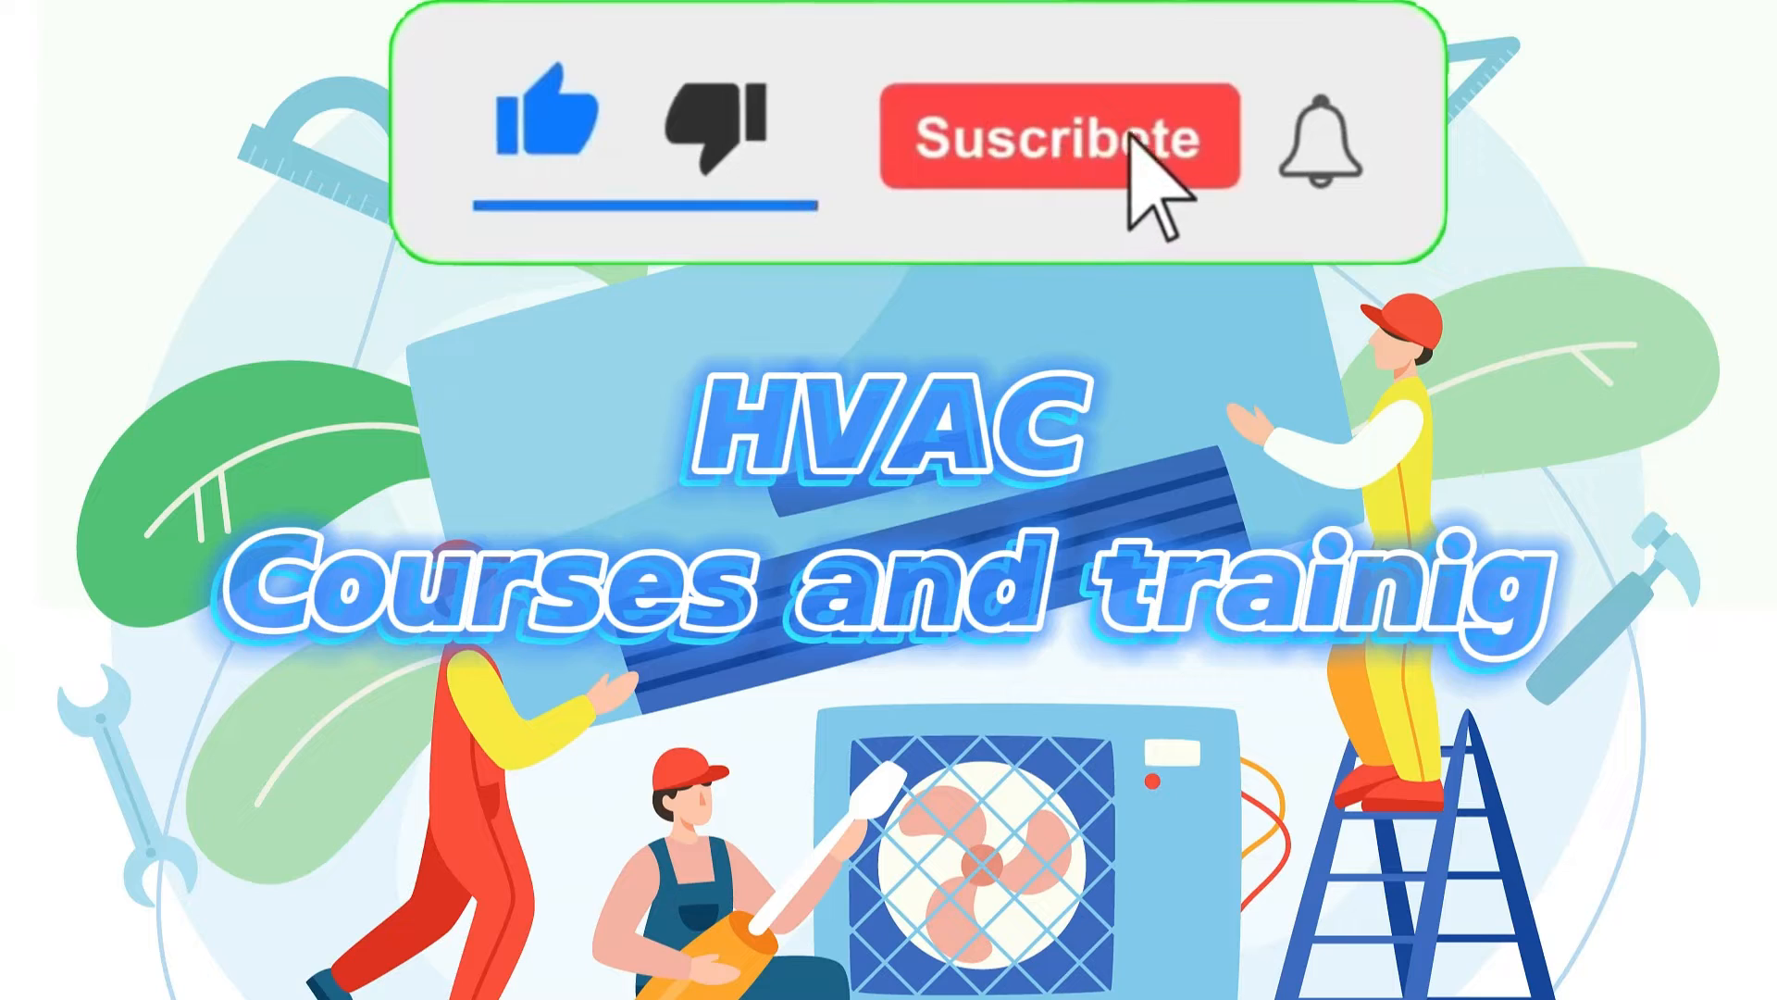
{"action": "left_click", "coordinate": [1062, 139]}
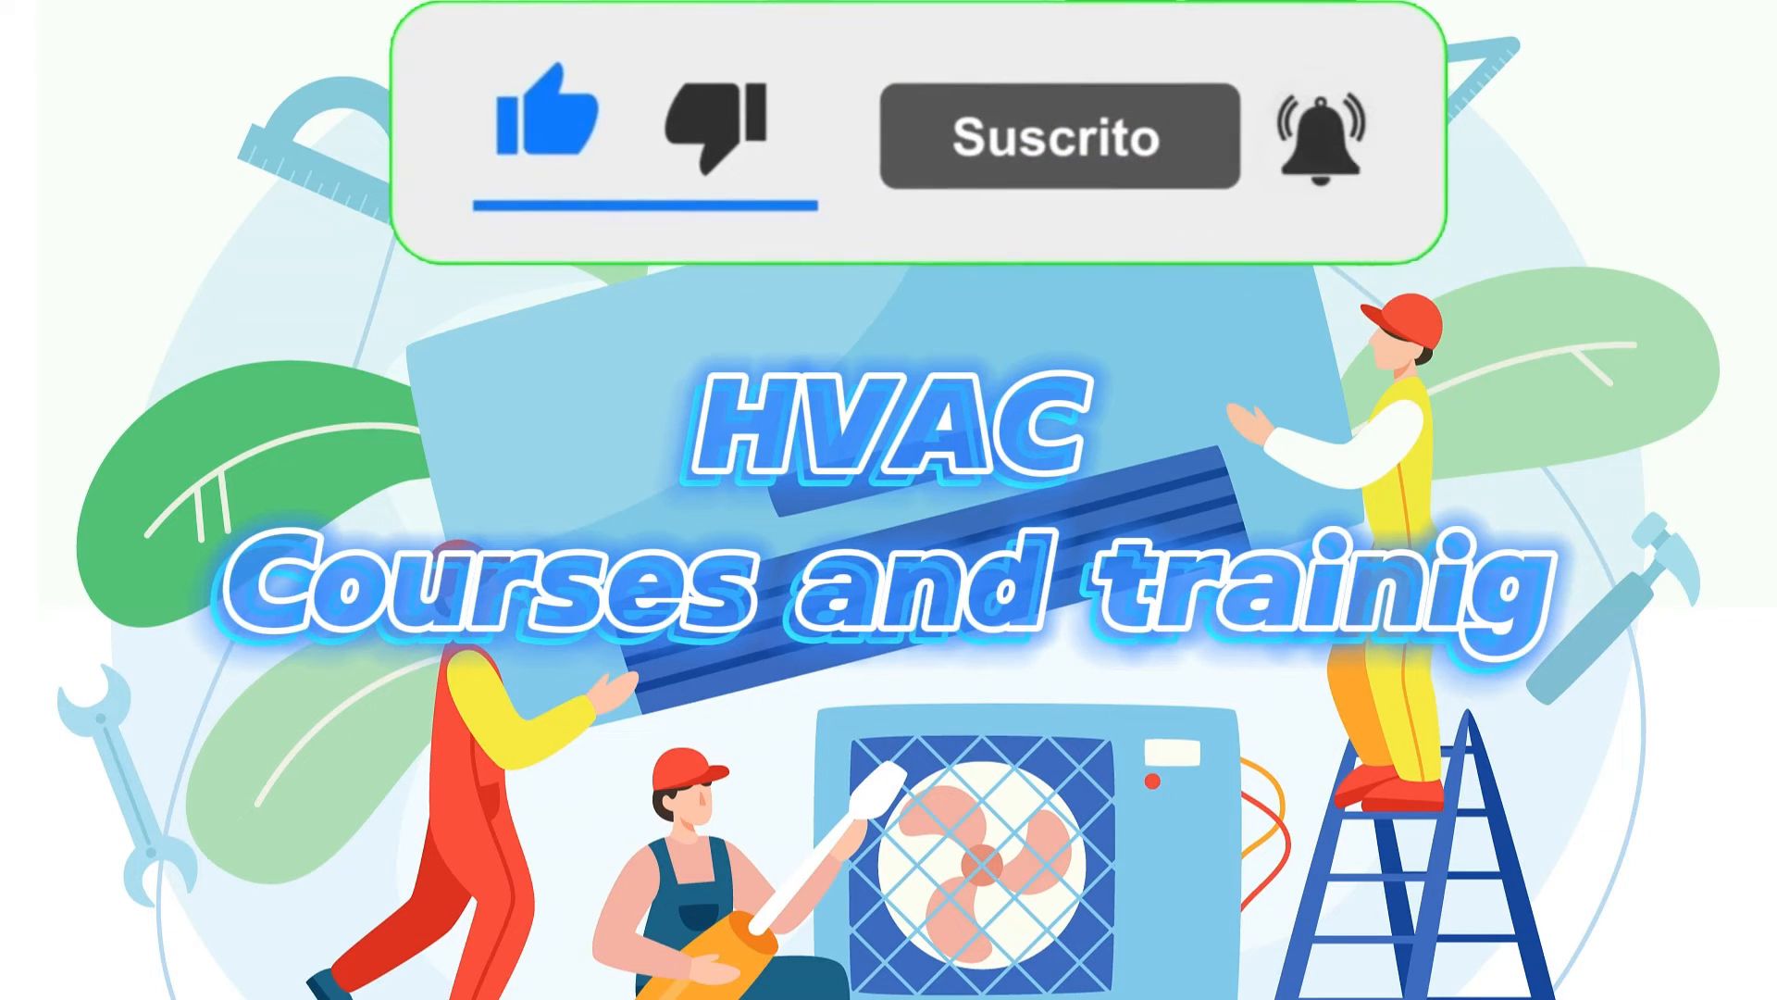